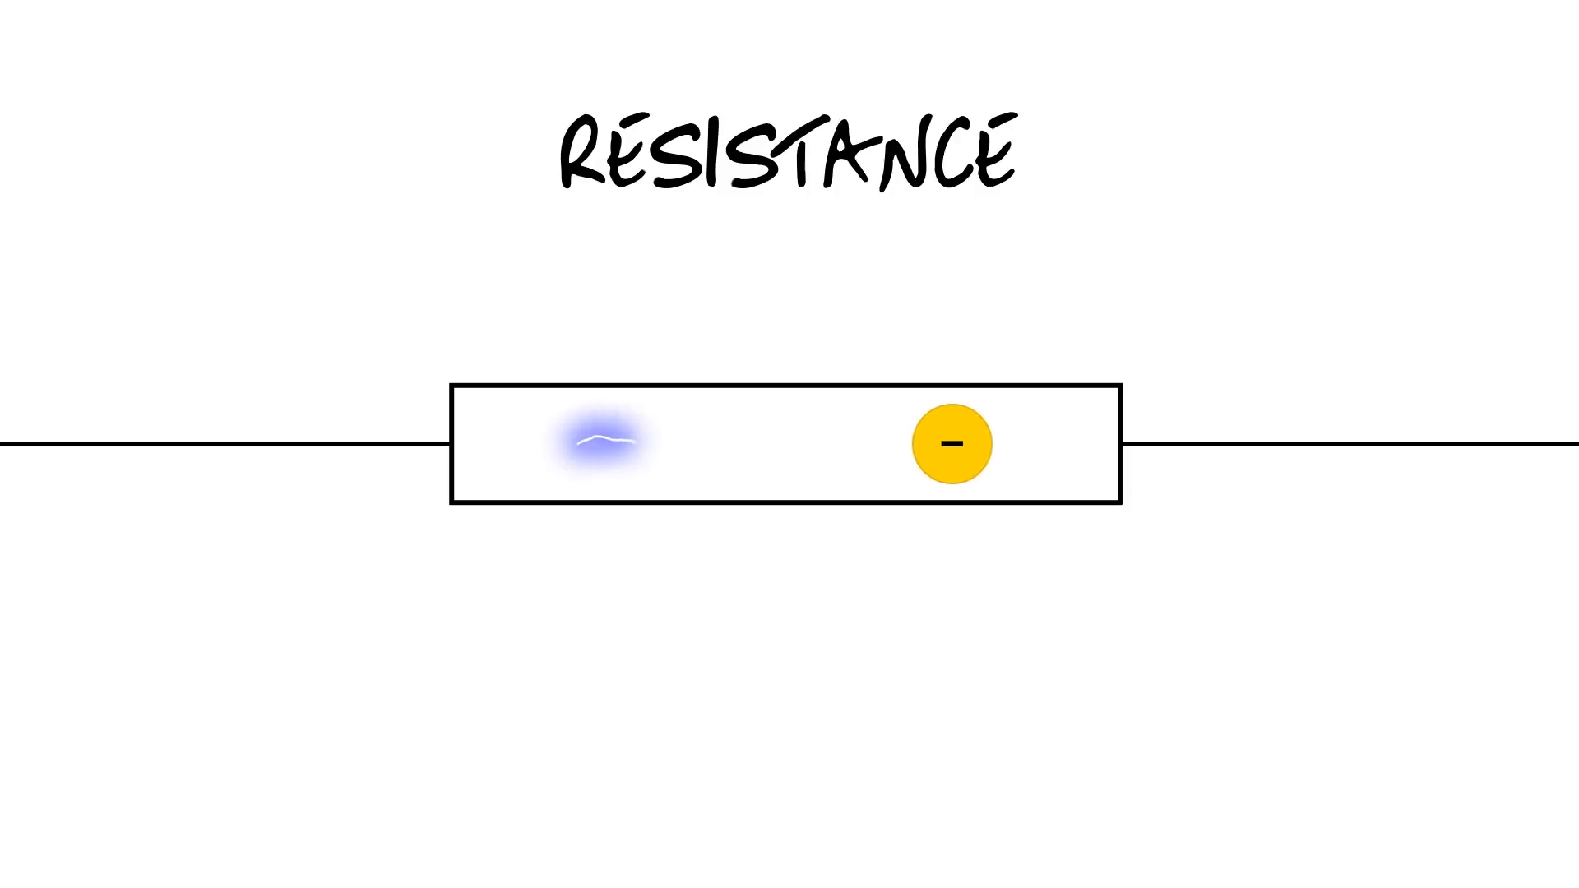
Advance to the Ohm's Law scene with the voltage-current-resistance triangle.
left_click(950, 444)
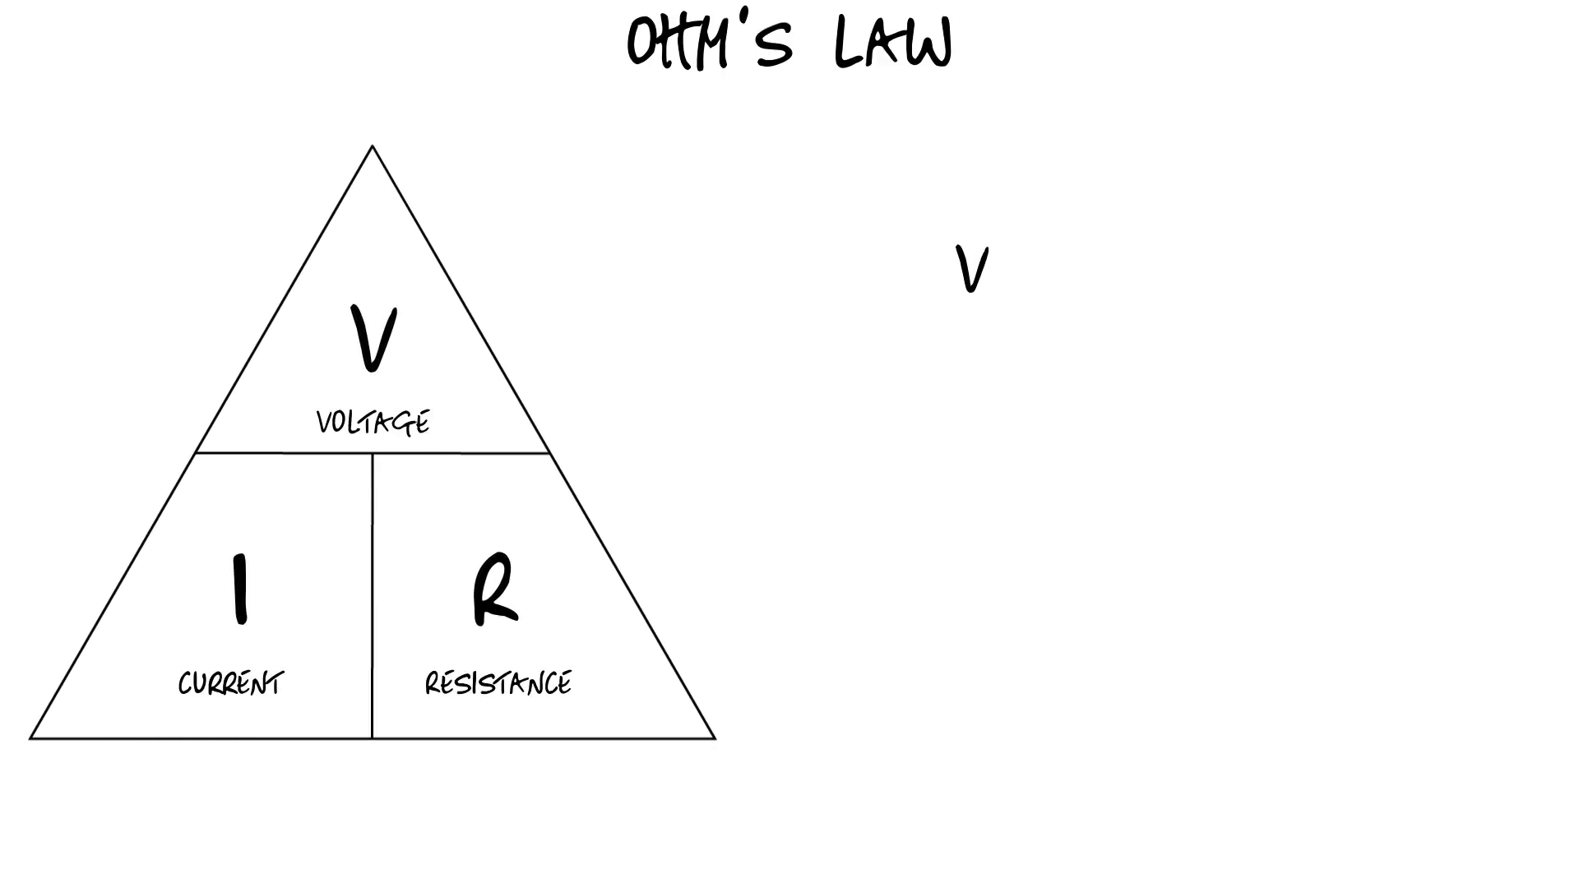
Type V = I x R, I = V / R and R = V / I beside the triangle.
type("= I x R")
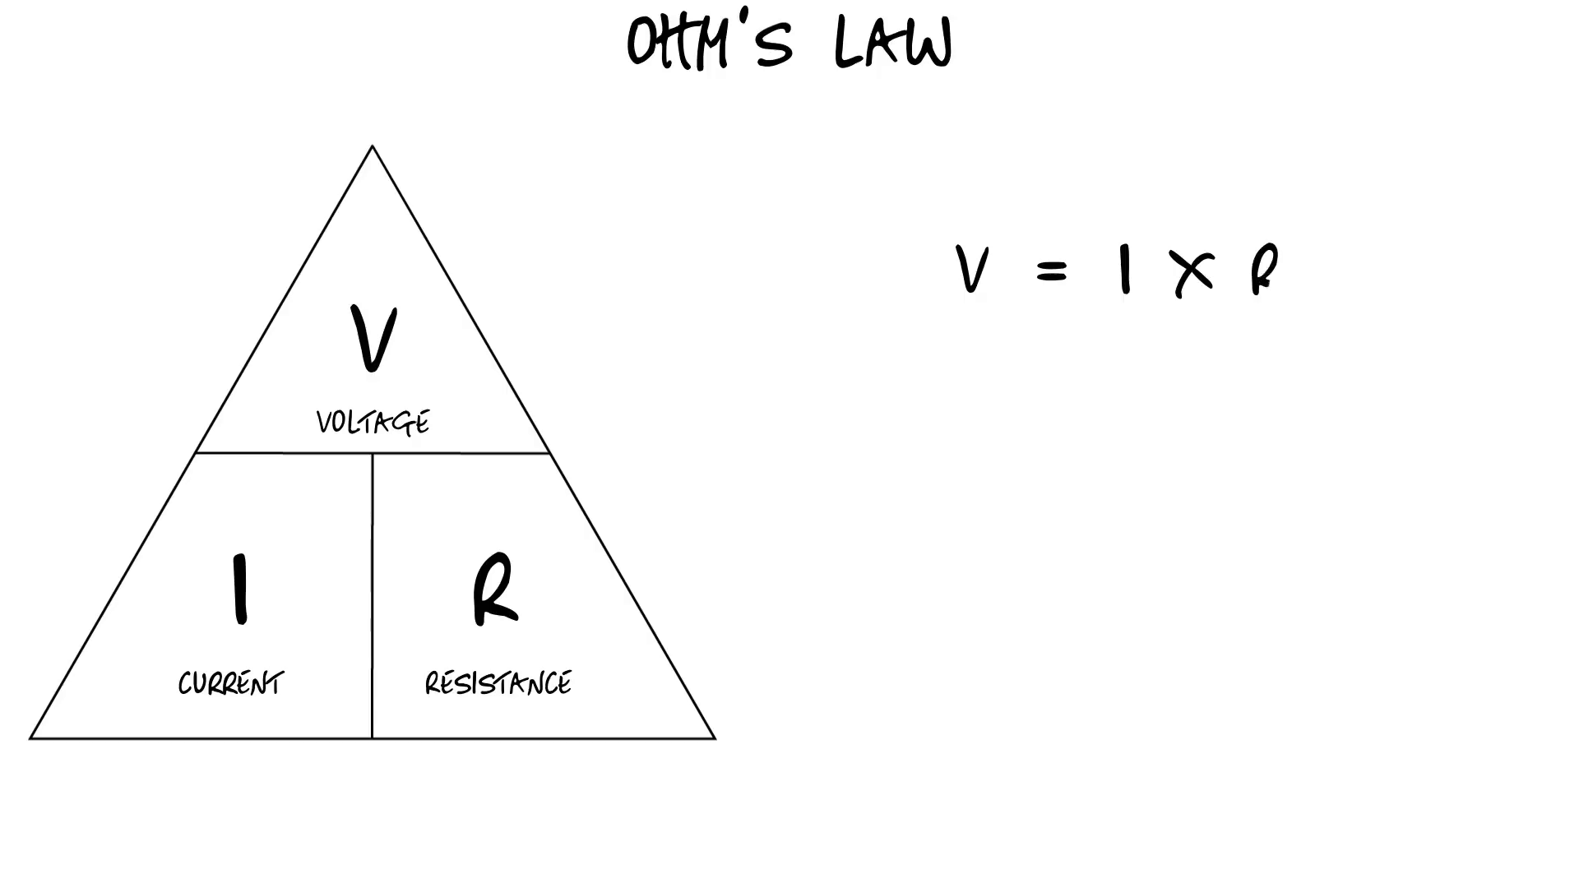
type("I = V")
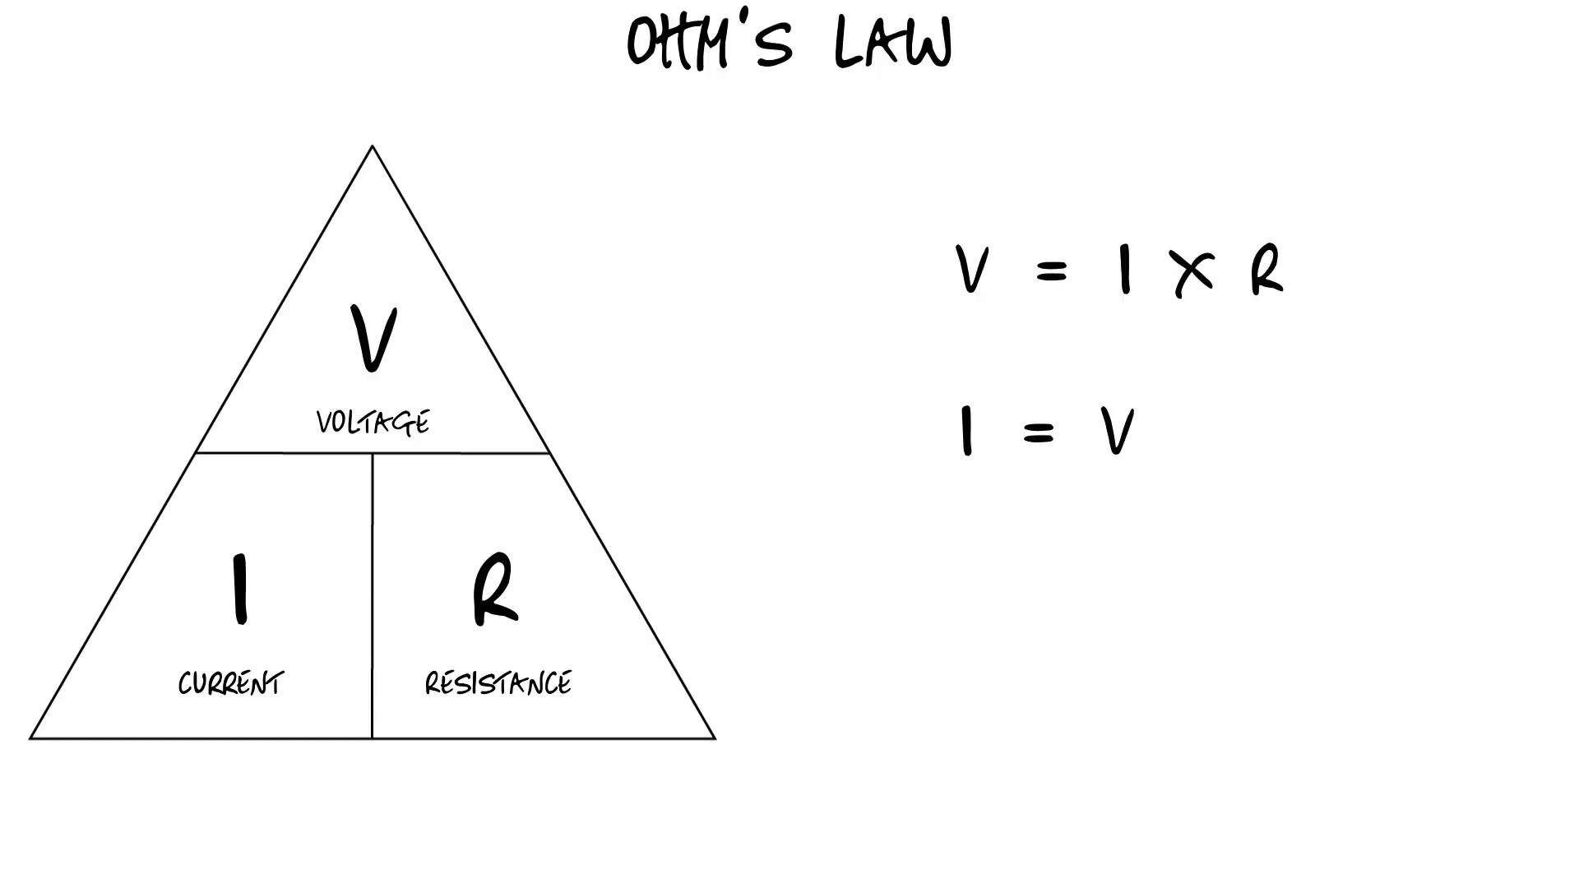
type("/ R")
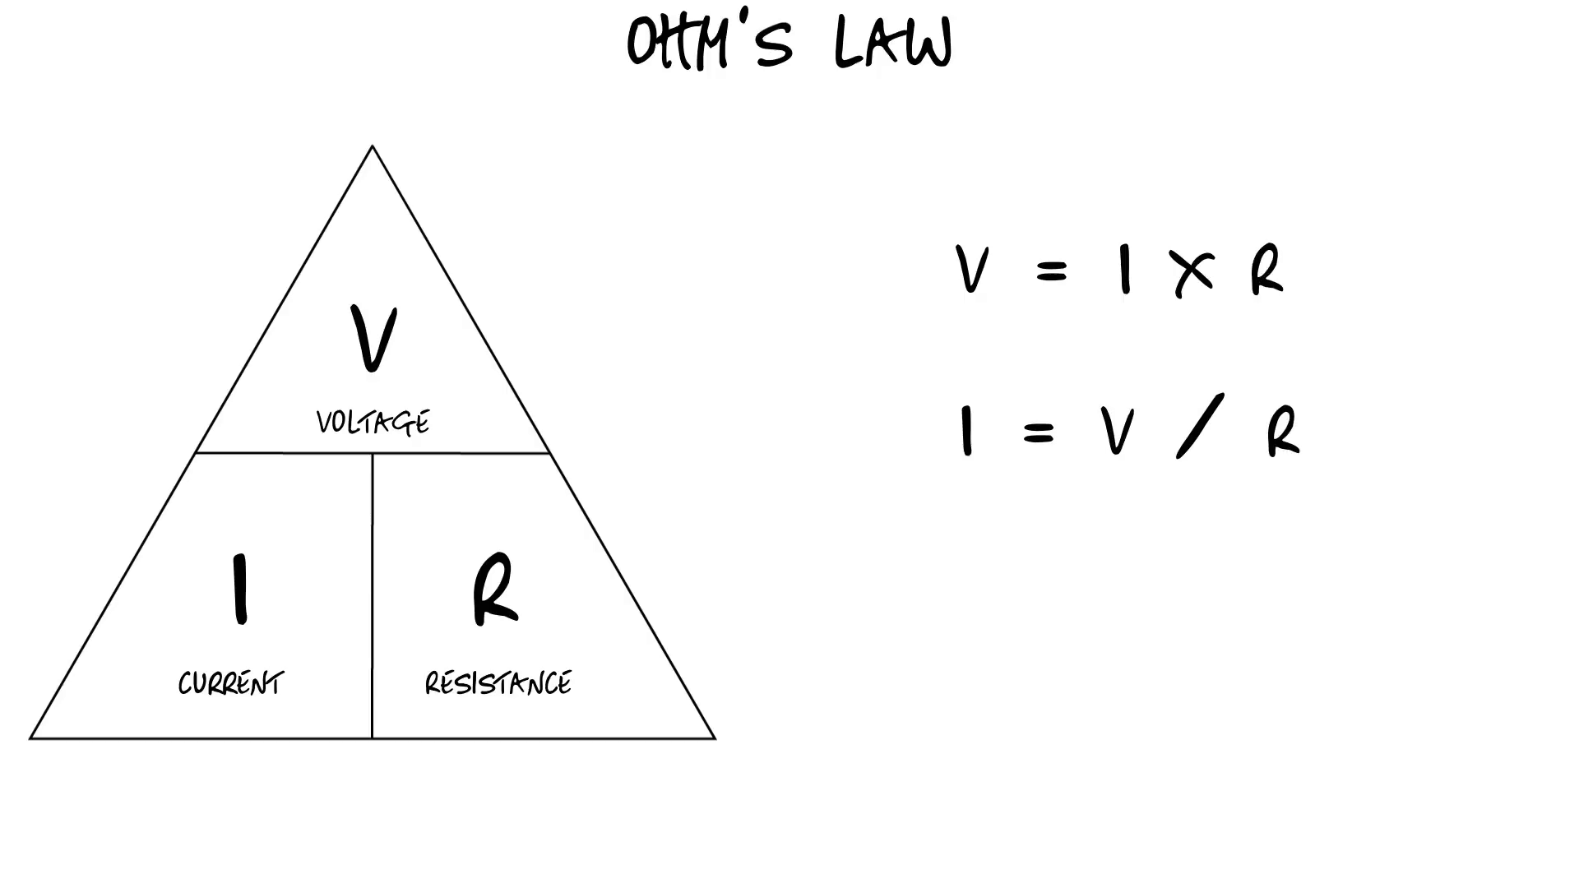
type("R = V / I")
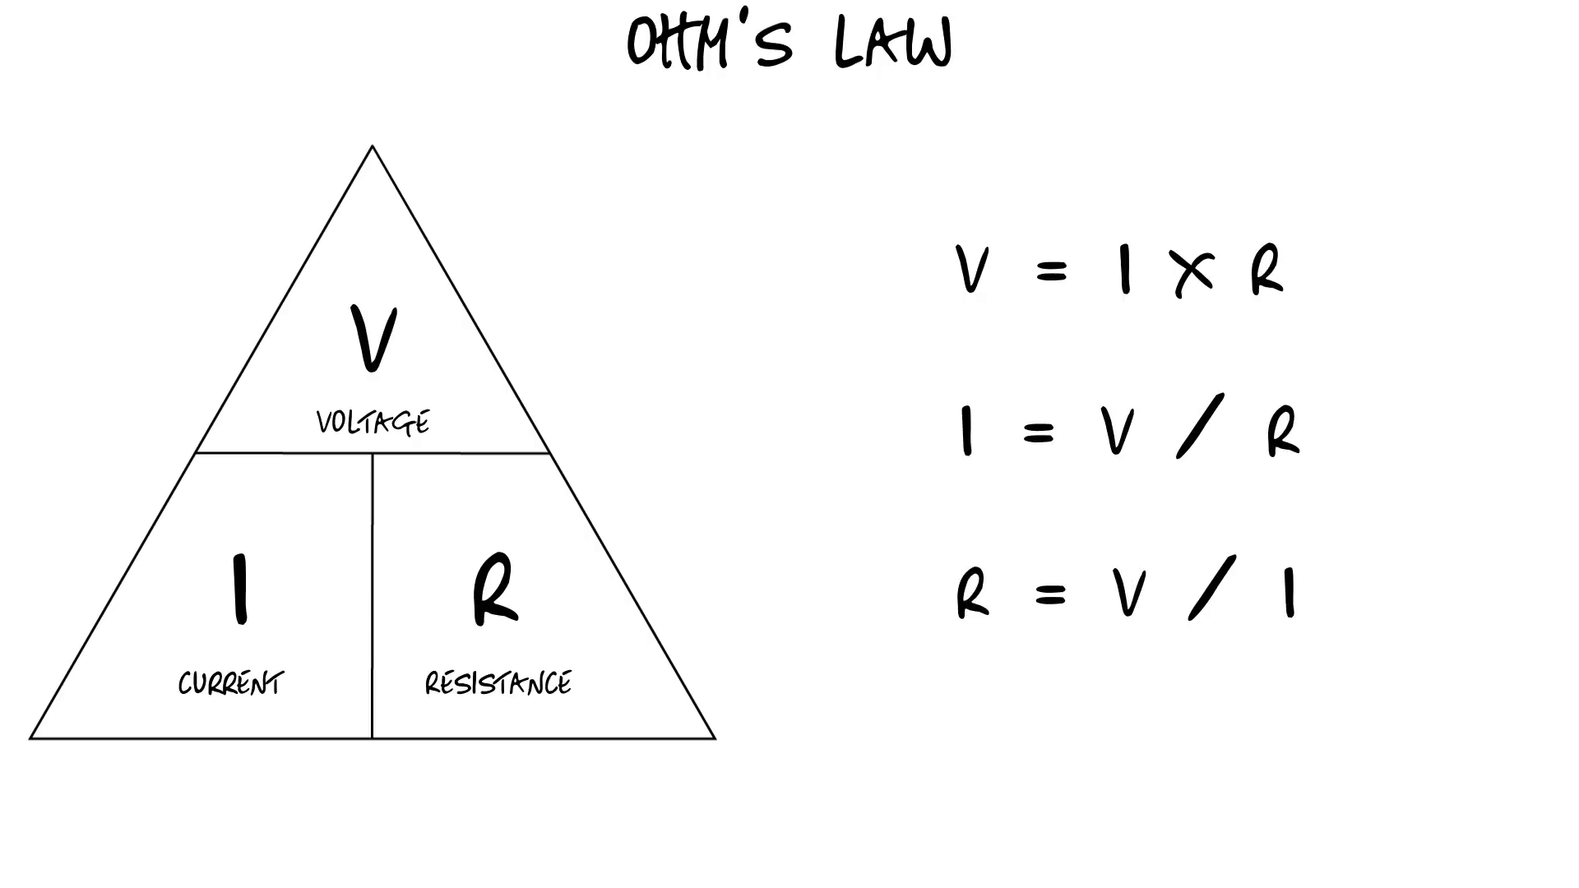